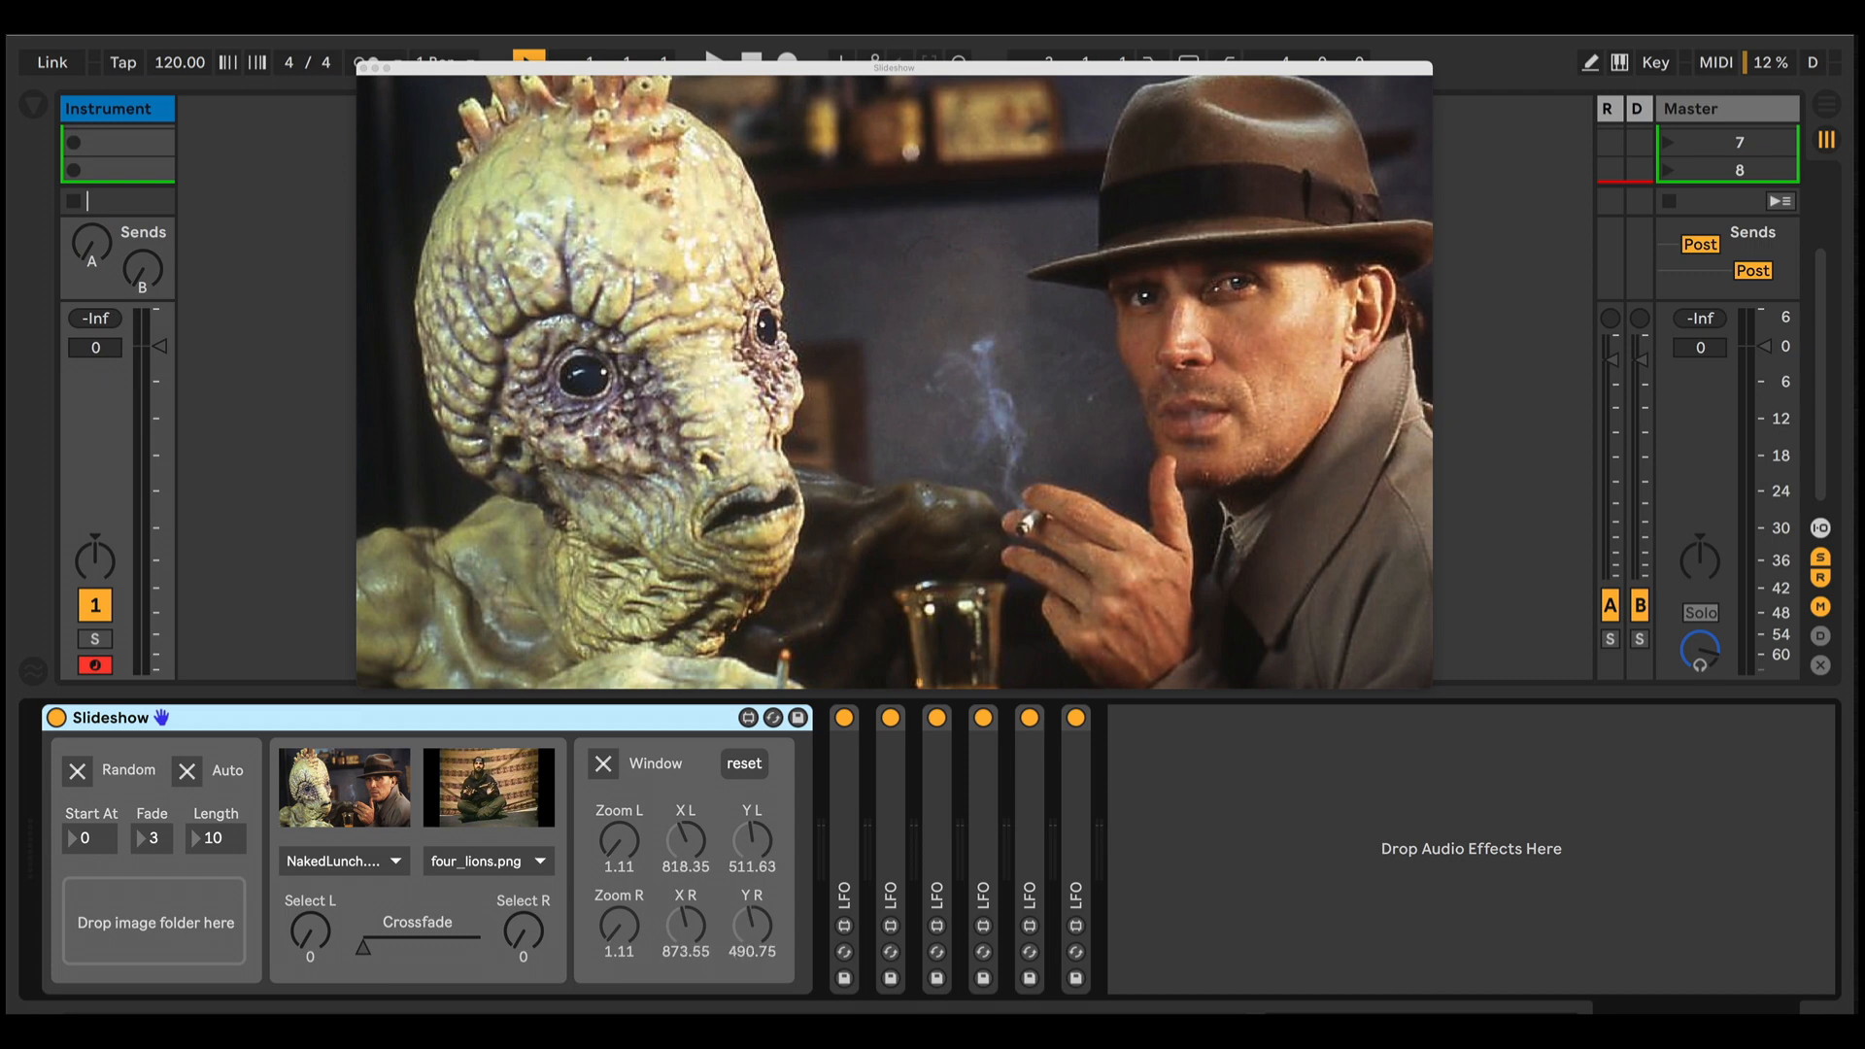
Remove the demo Slideshow device, leaving the MIDI track empty with visual devices listed.
left_click(540, 860)
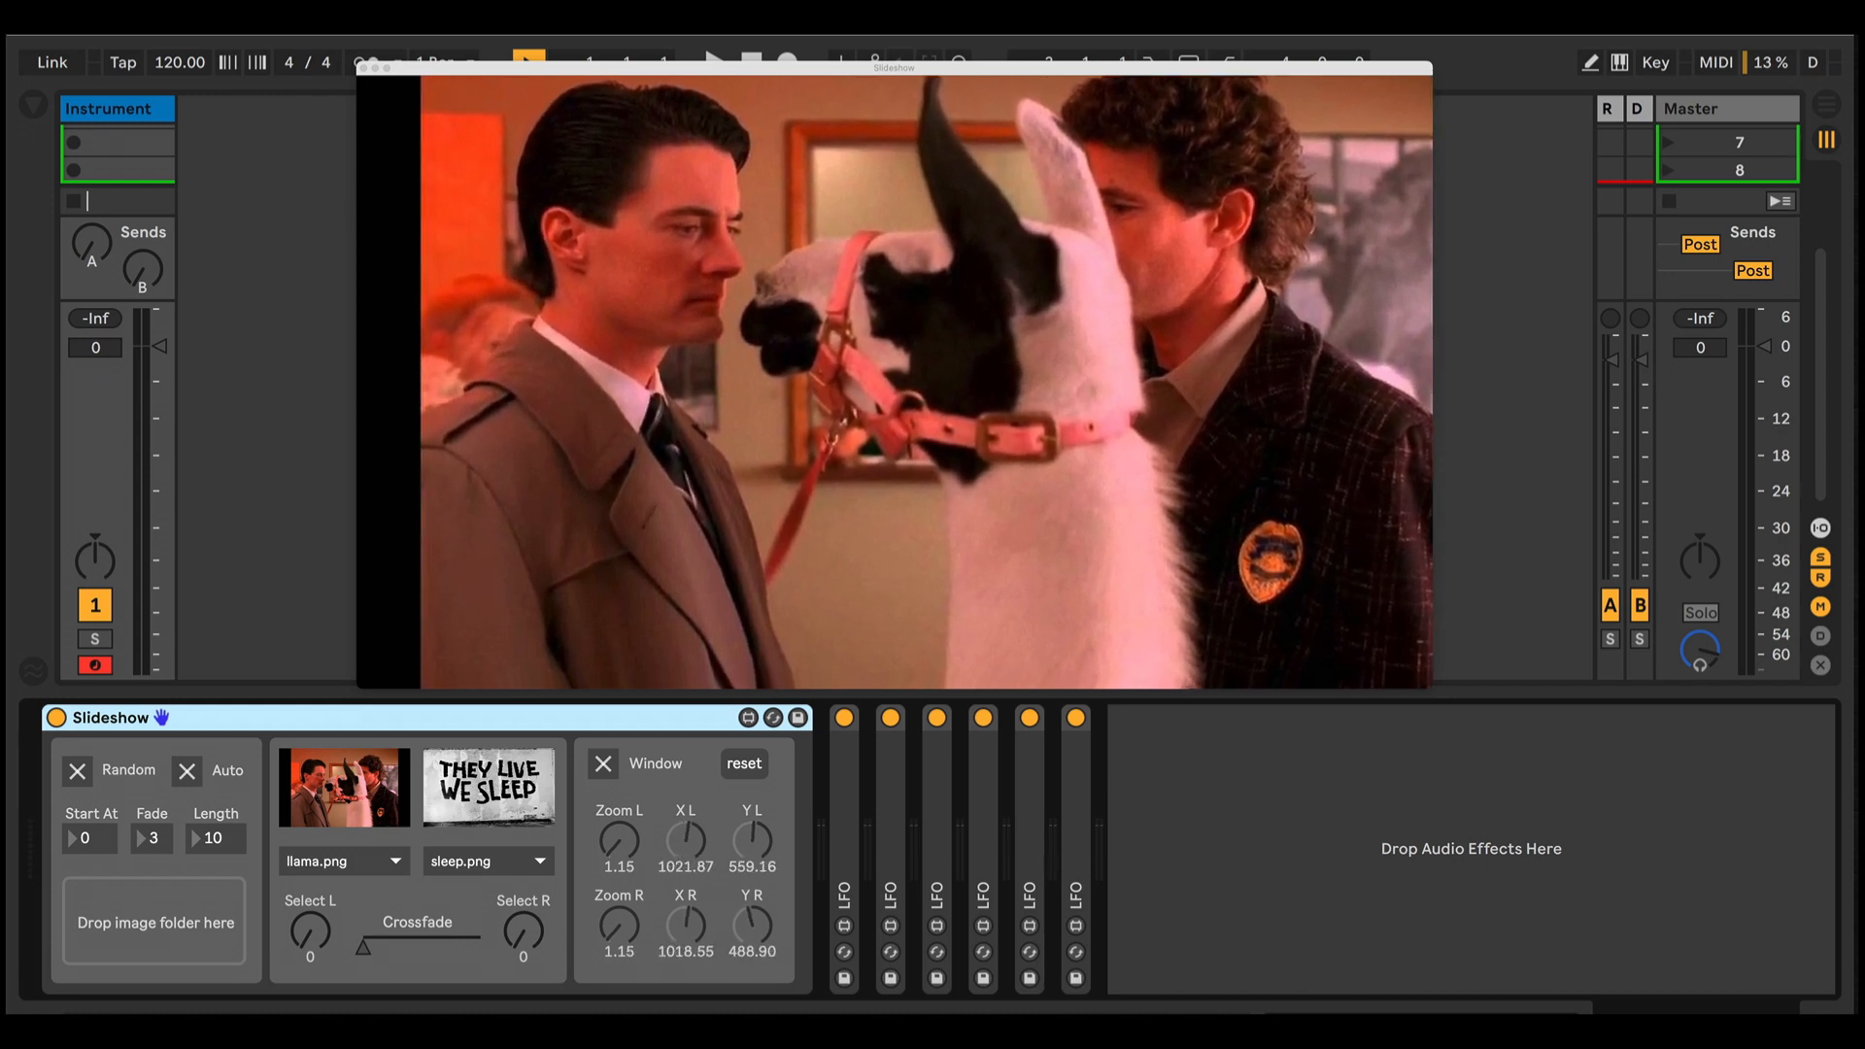
left_click(486, 860)
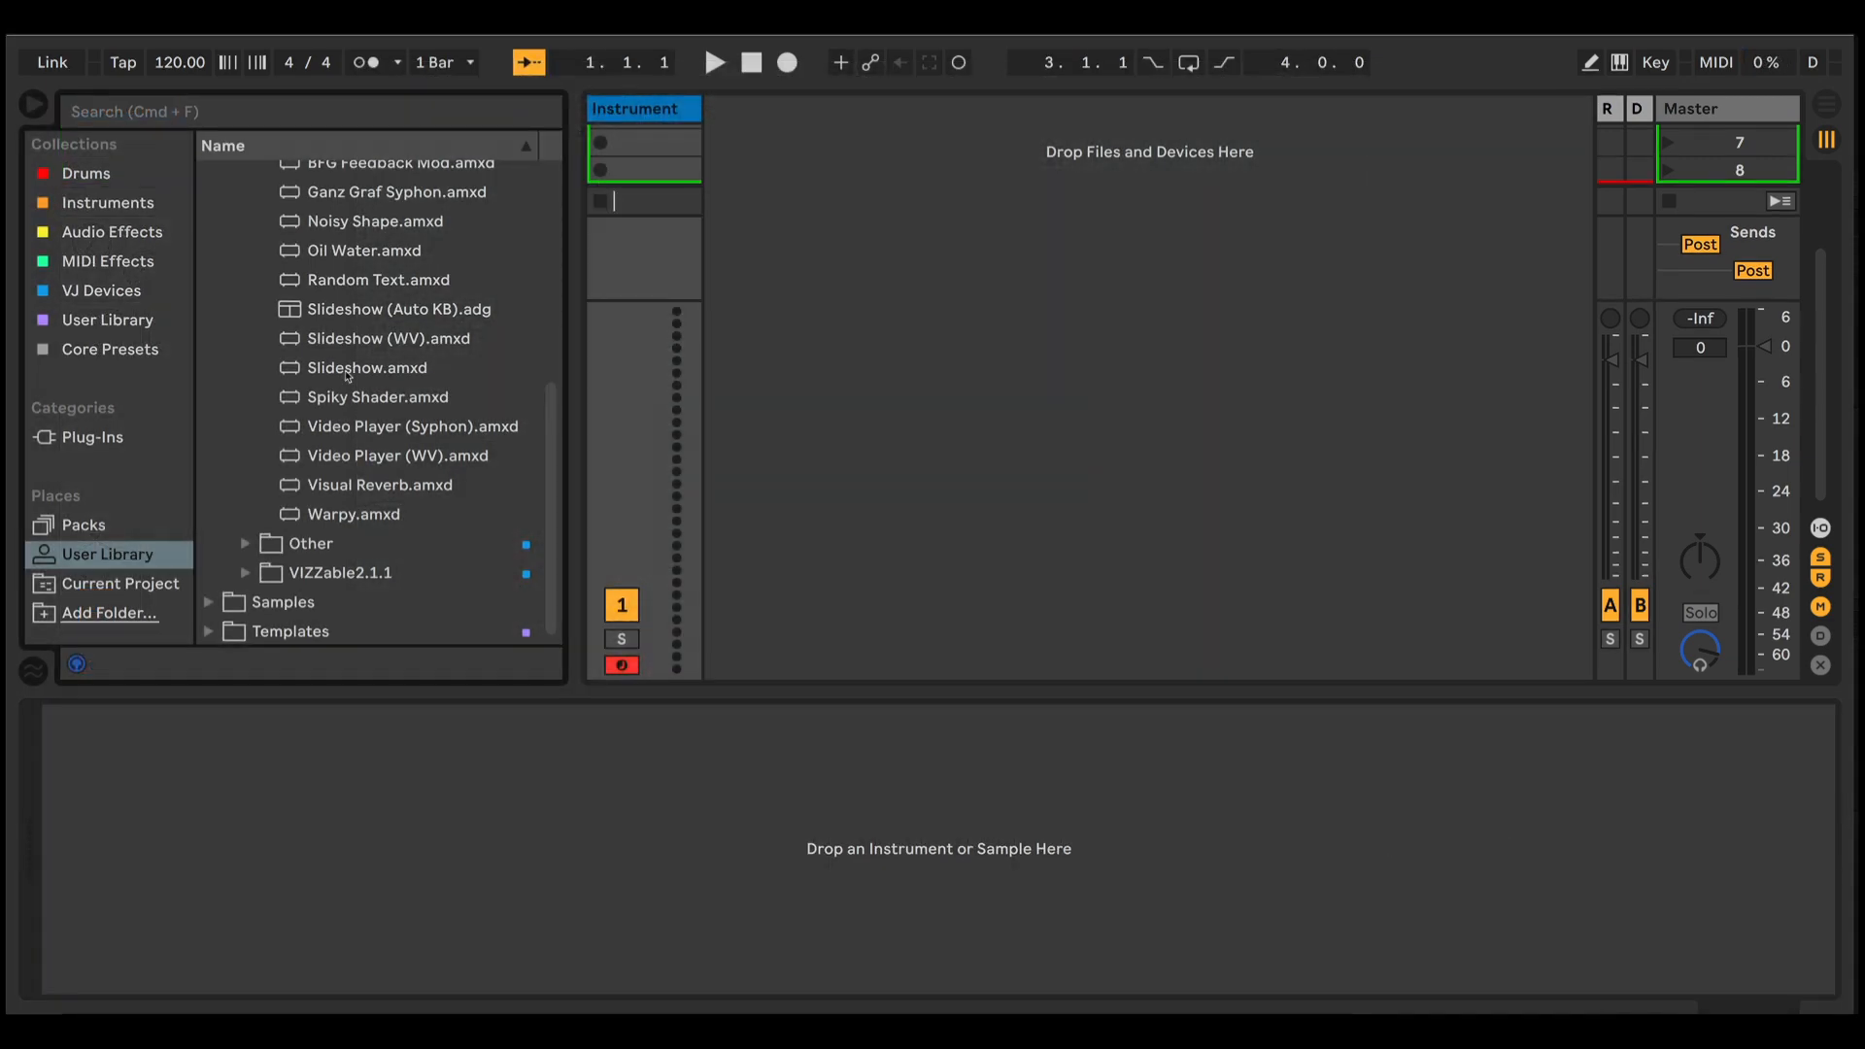
Select Slideshow.amxd in the library and load it onto the MIDI track.
left_click(380, 367)
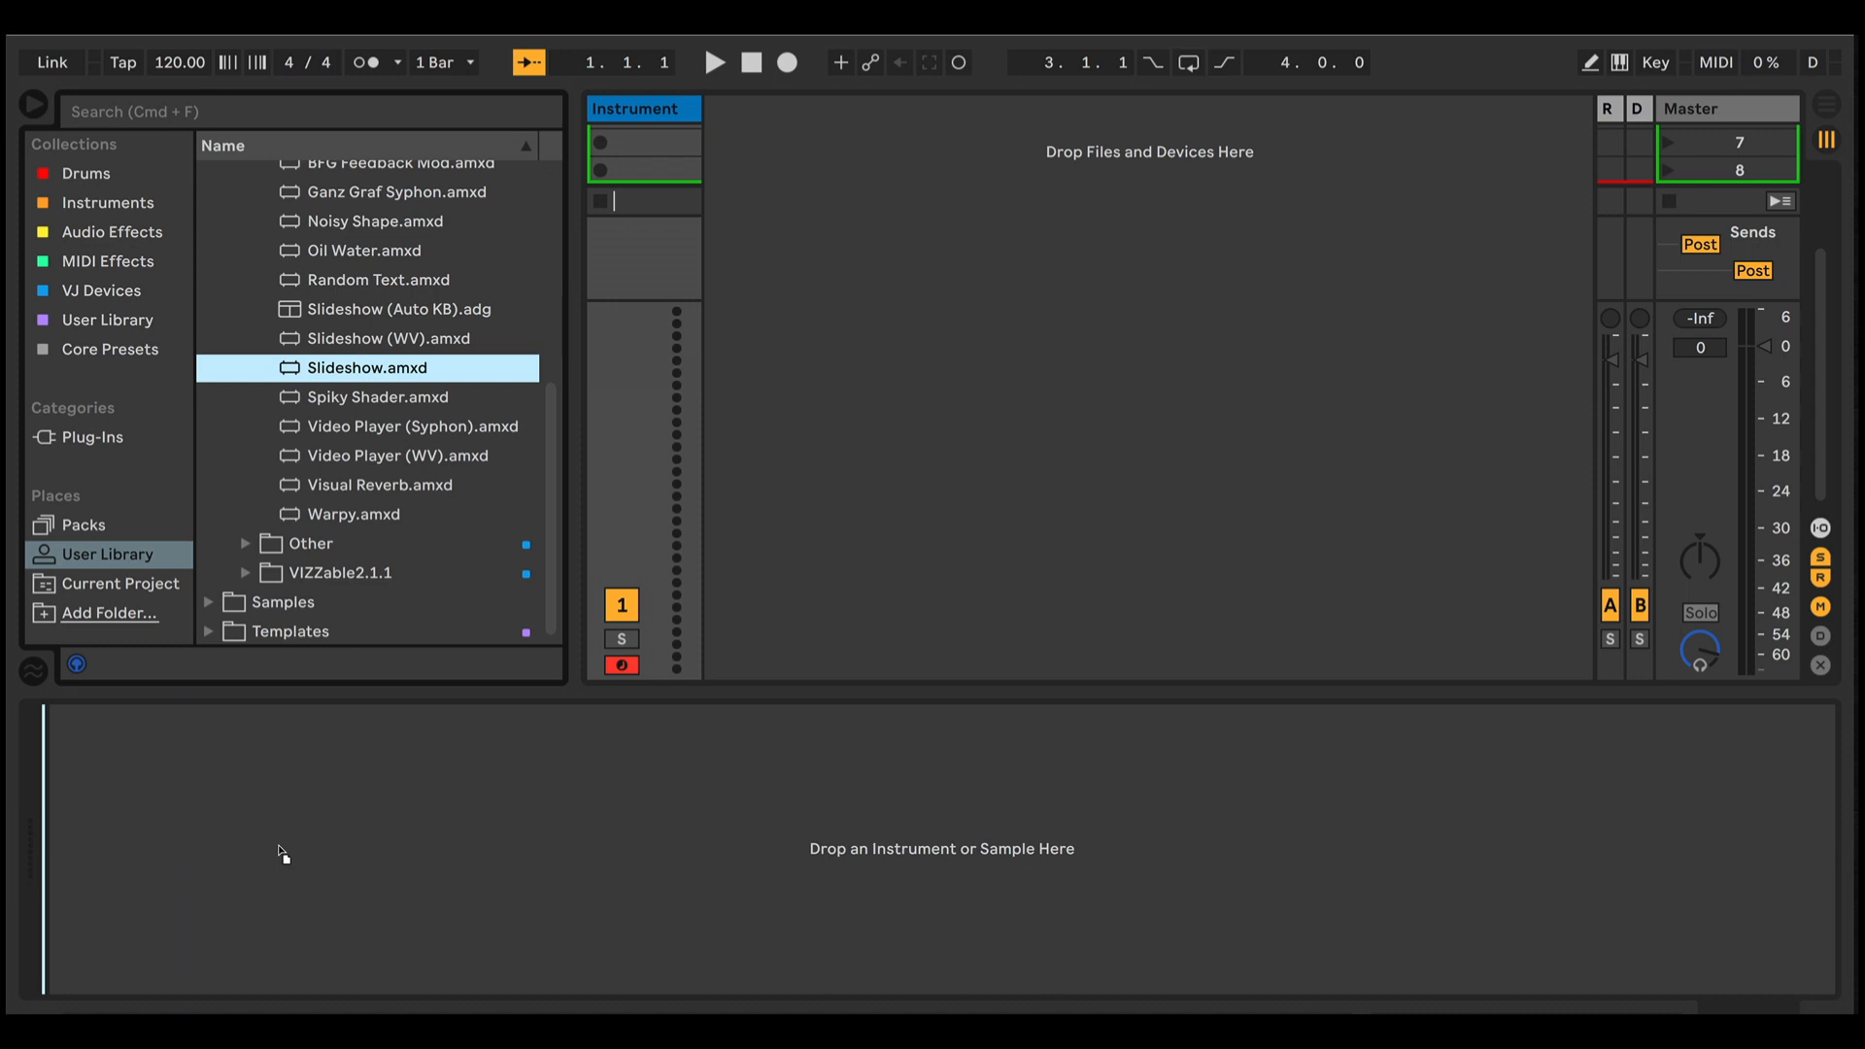
double_click(380, 366)
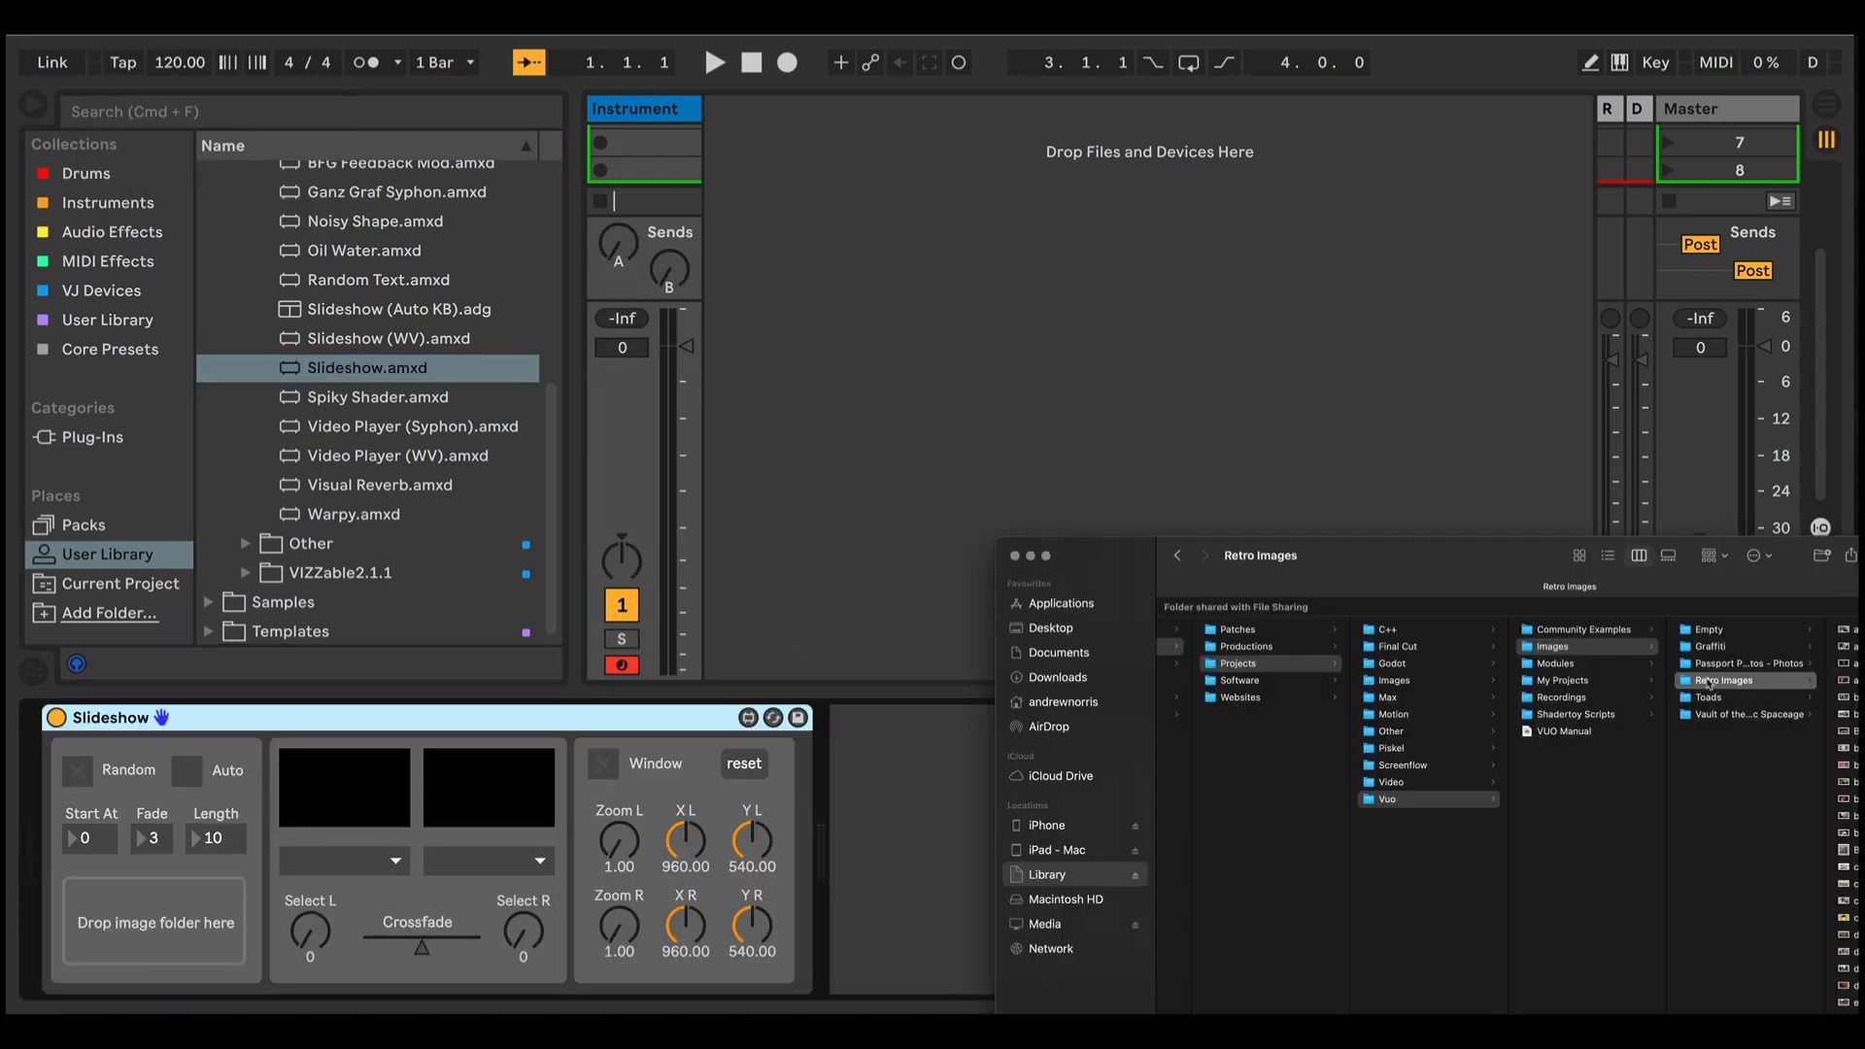
Drag the Retro Images folder from Finder onto the device's 'Drop image folder here' area.
left_click_drag(1723, 680, 143, 922)
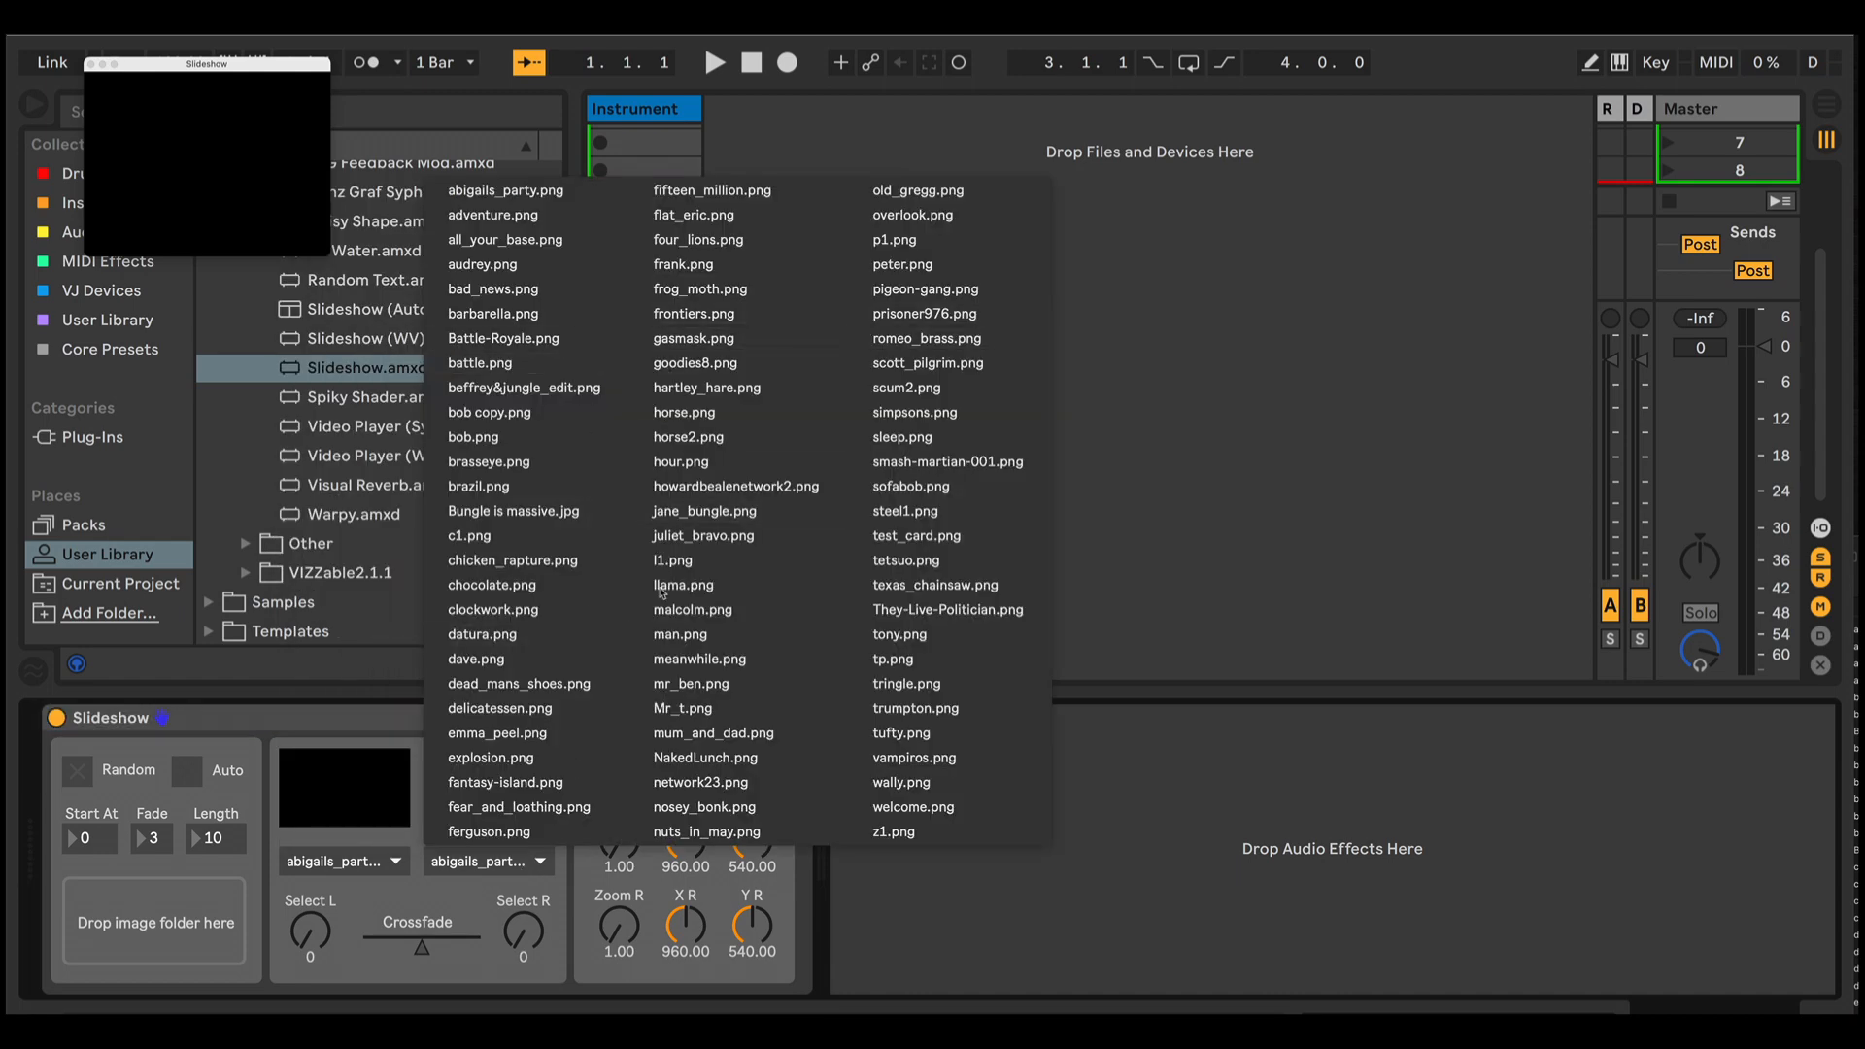
Put ferguson.png in the left image slot and scum2.png in the right slot.
left_click(525, 387)
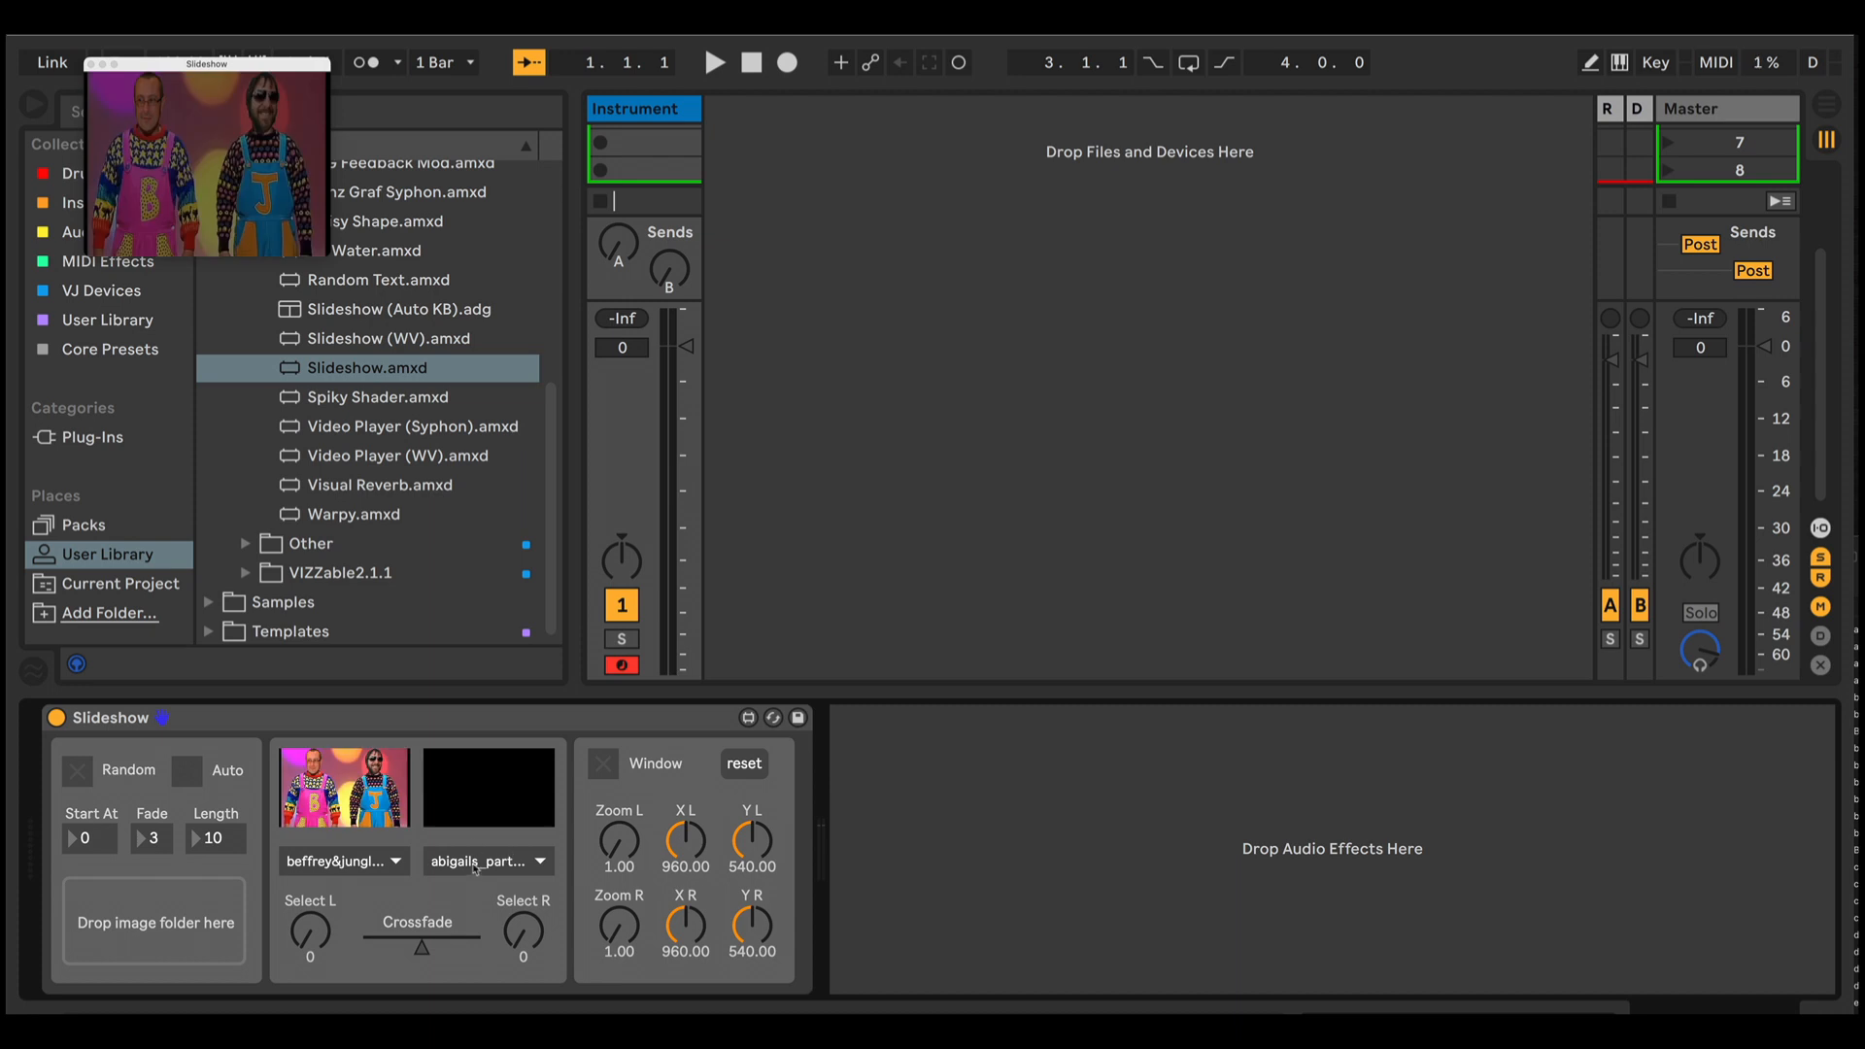
left_click(537, 860)
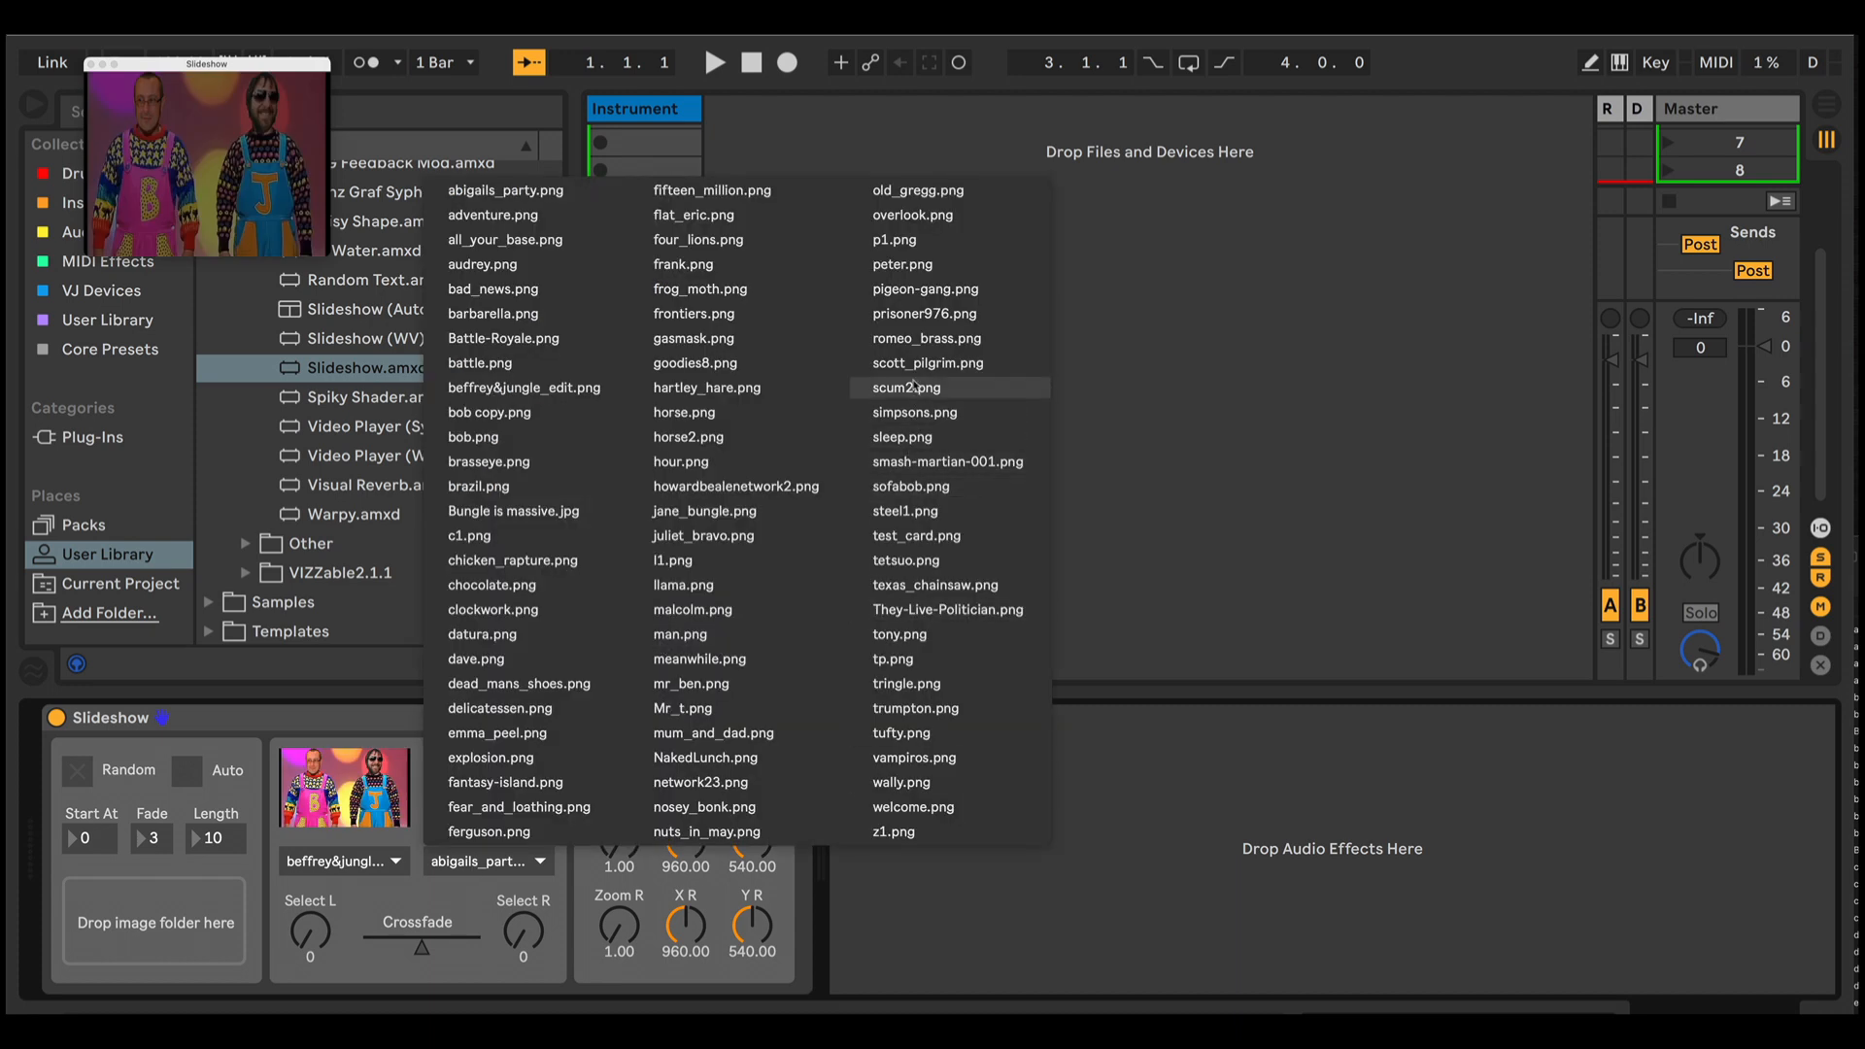
left_click(906, 388)
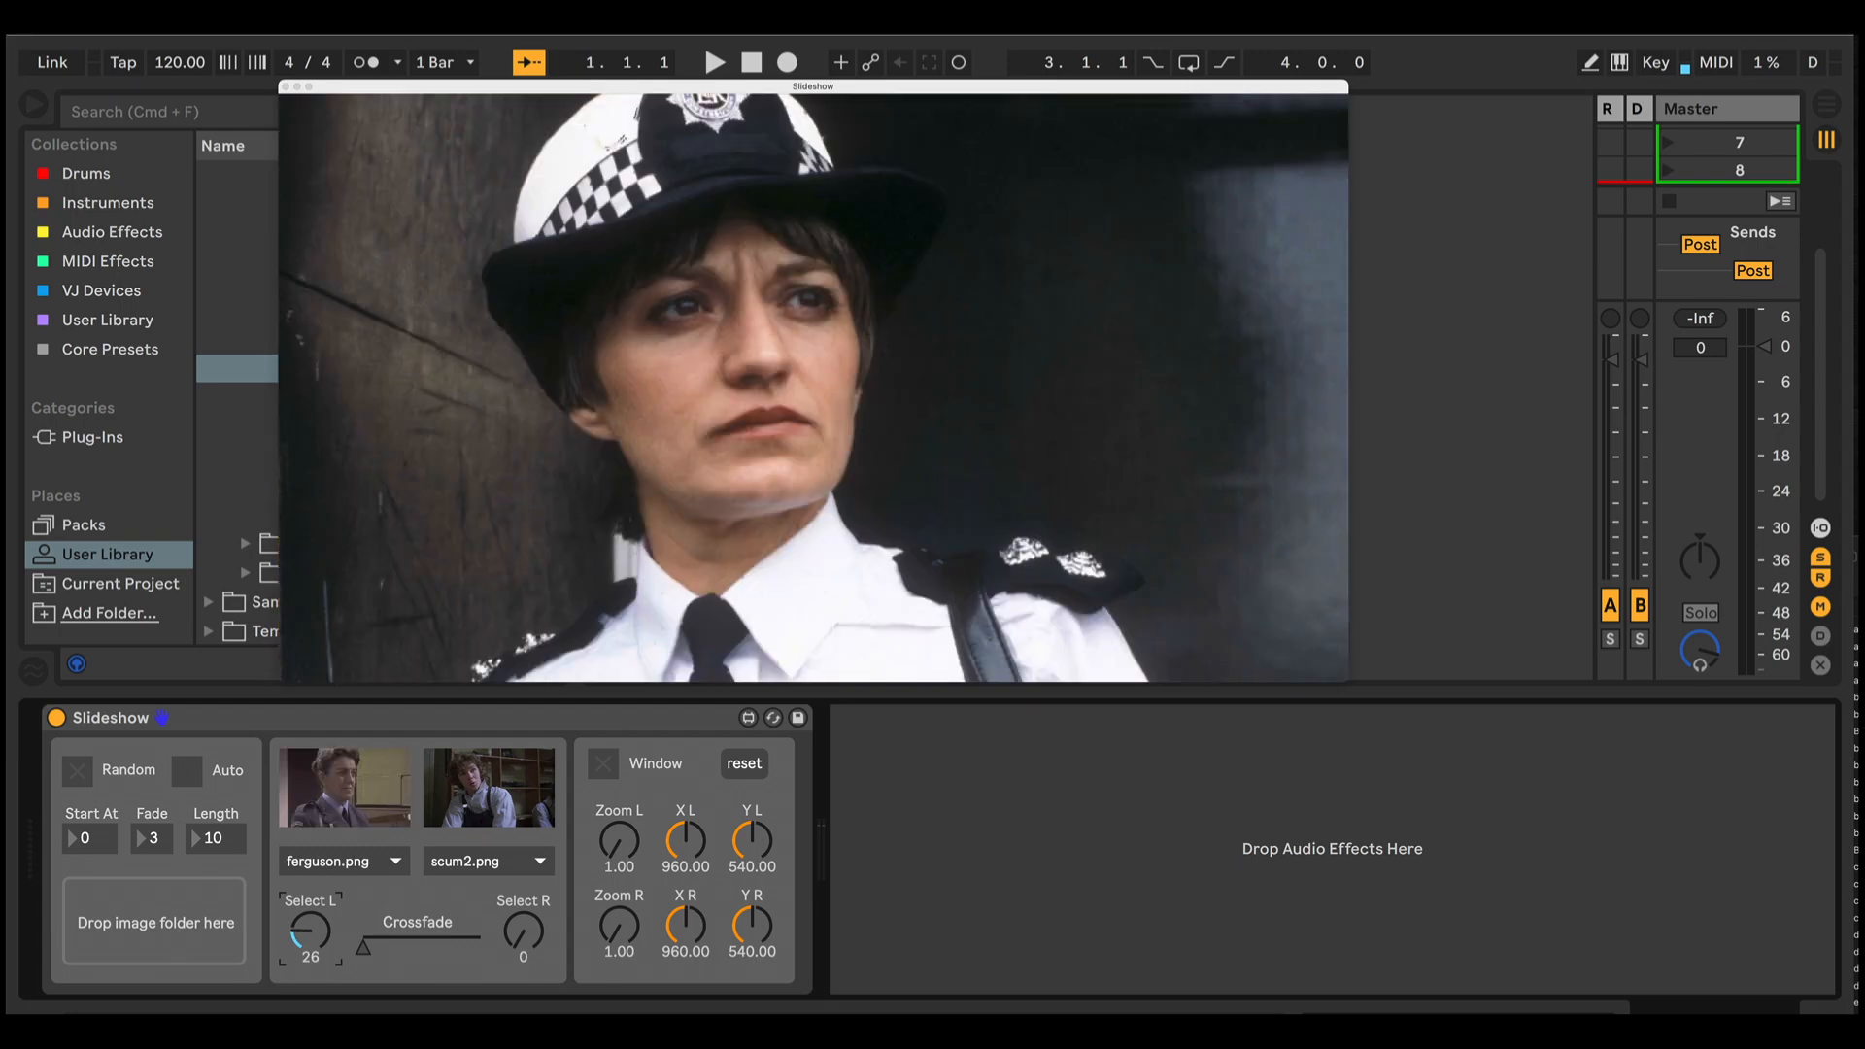
Step through images with the Select L dial, ending on abigails_party.png.
left_click_drag(308, 928, 321, 905)
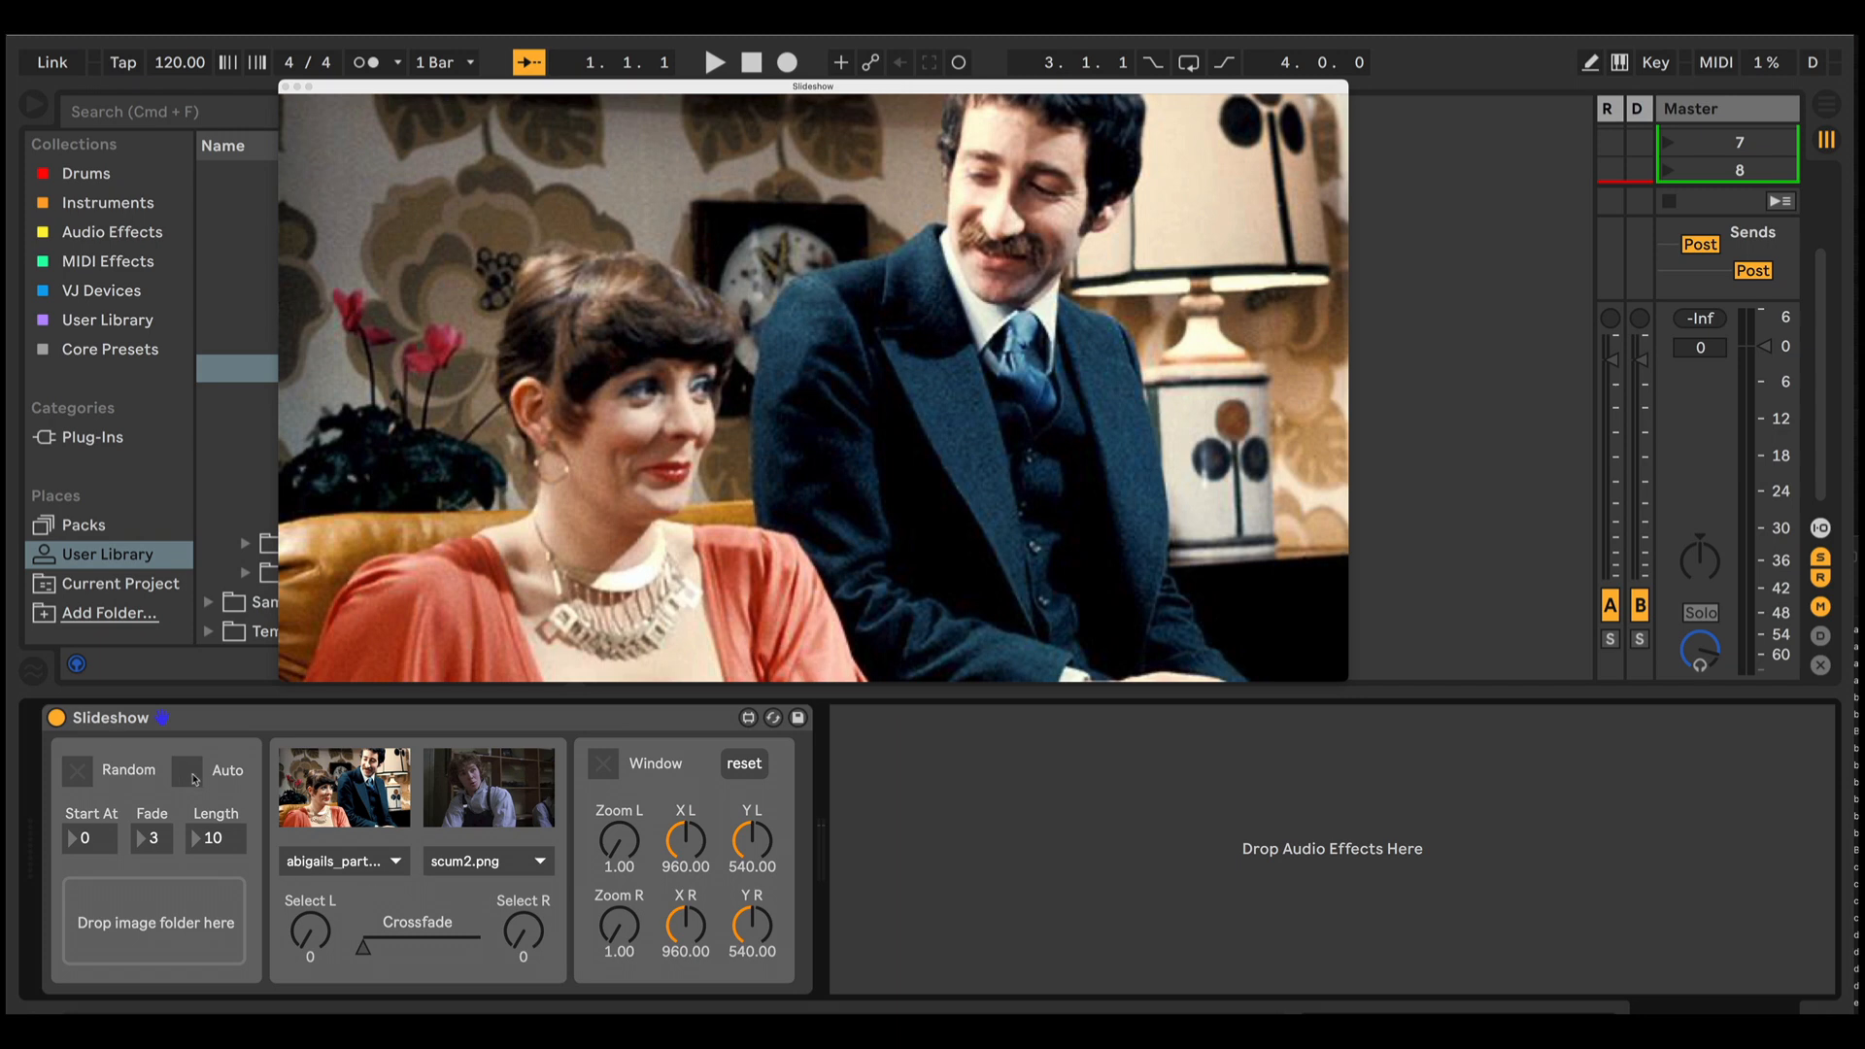
Turn on Auto with Random enabled so images change by themselves with crossfades.
left_click(187, 770)
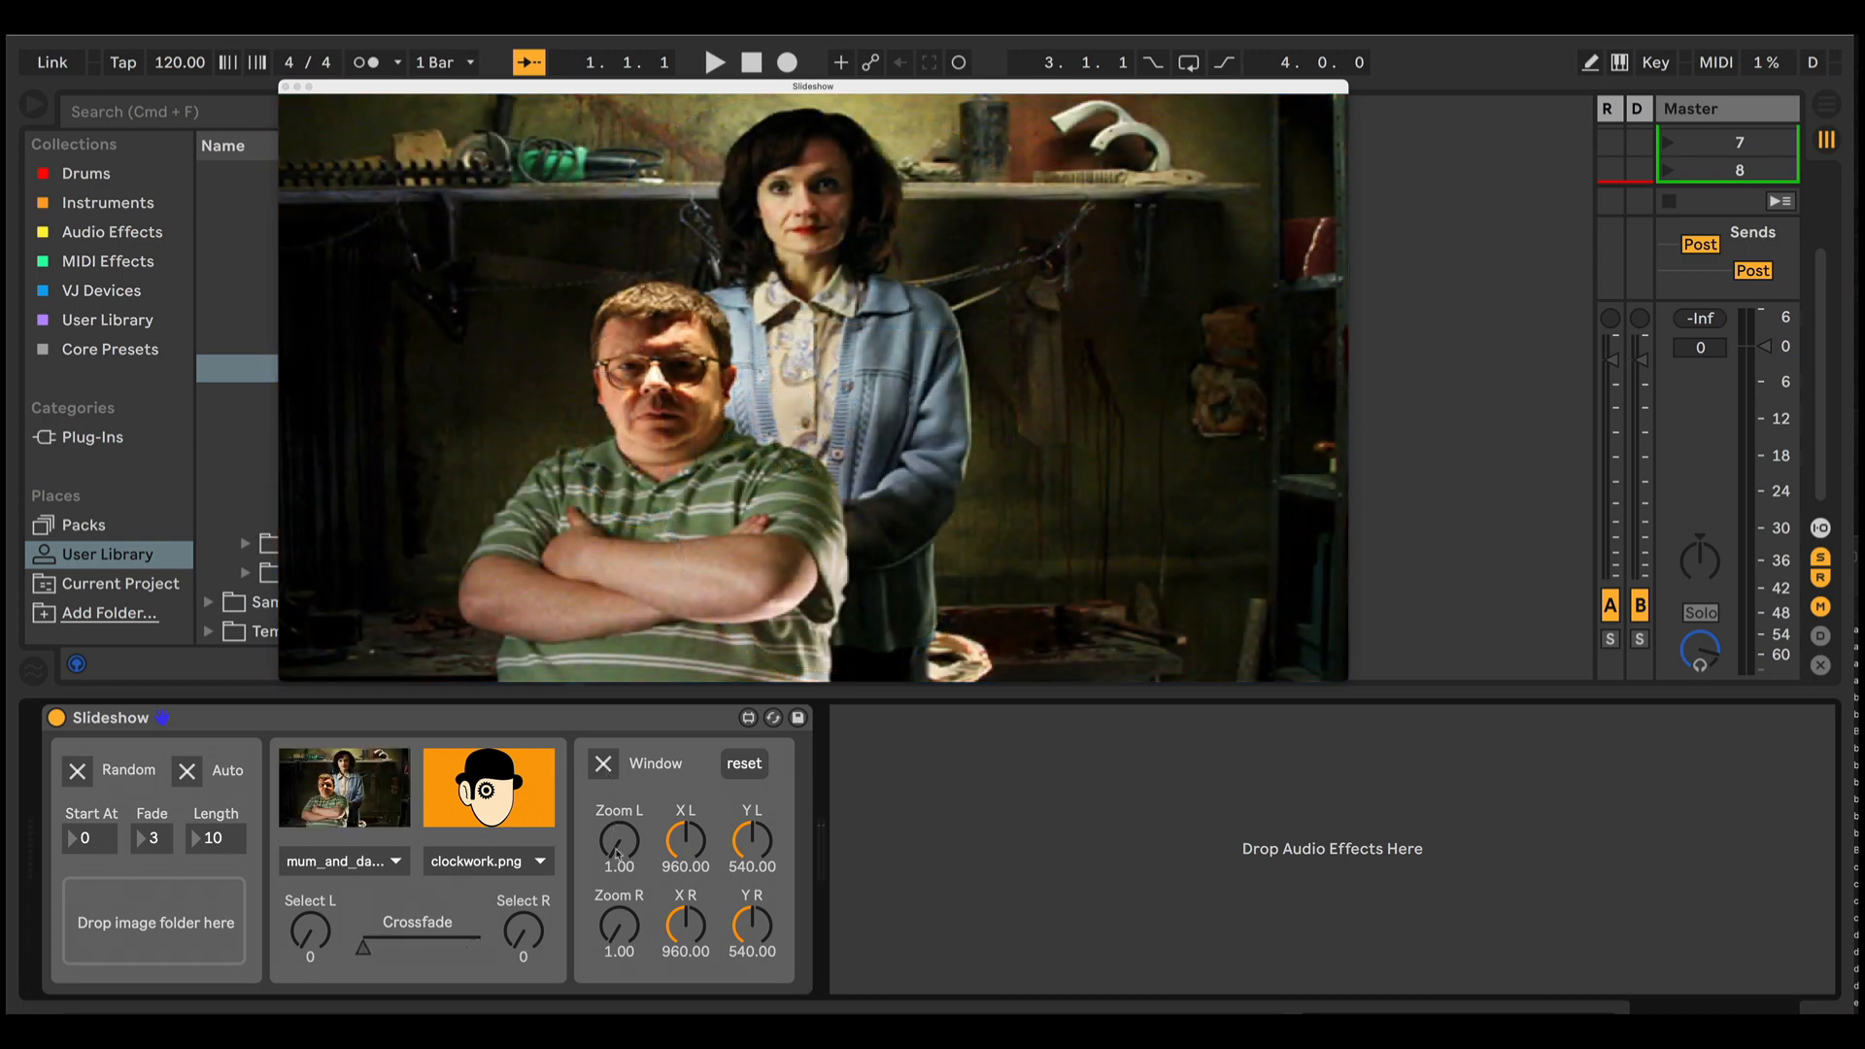
Zoom into clockwork.png and shift it to centre the gear-shaped eye.
left_click_drag(614, 845, 614, 810)
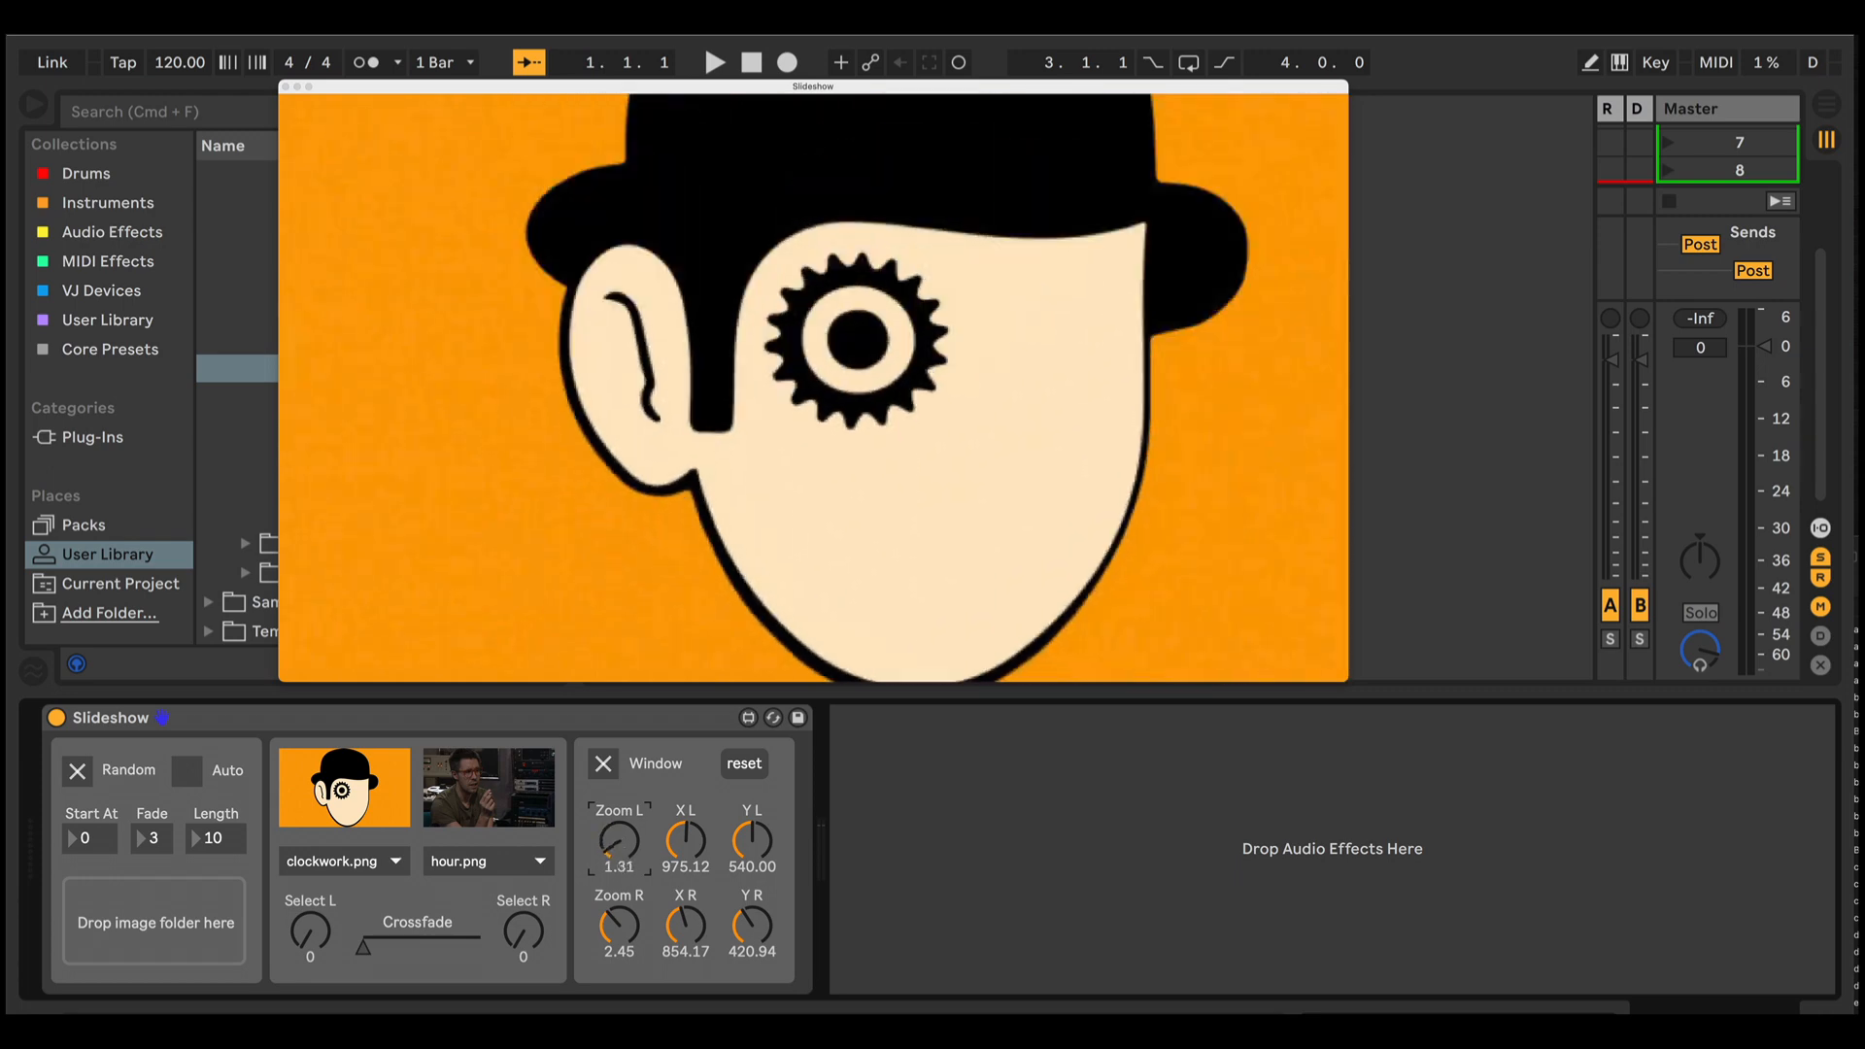
left_click_drag(618, 841, 618, 856)
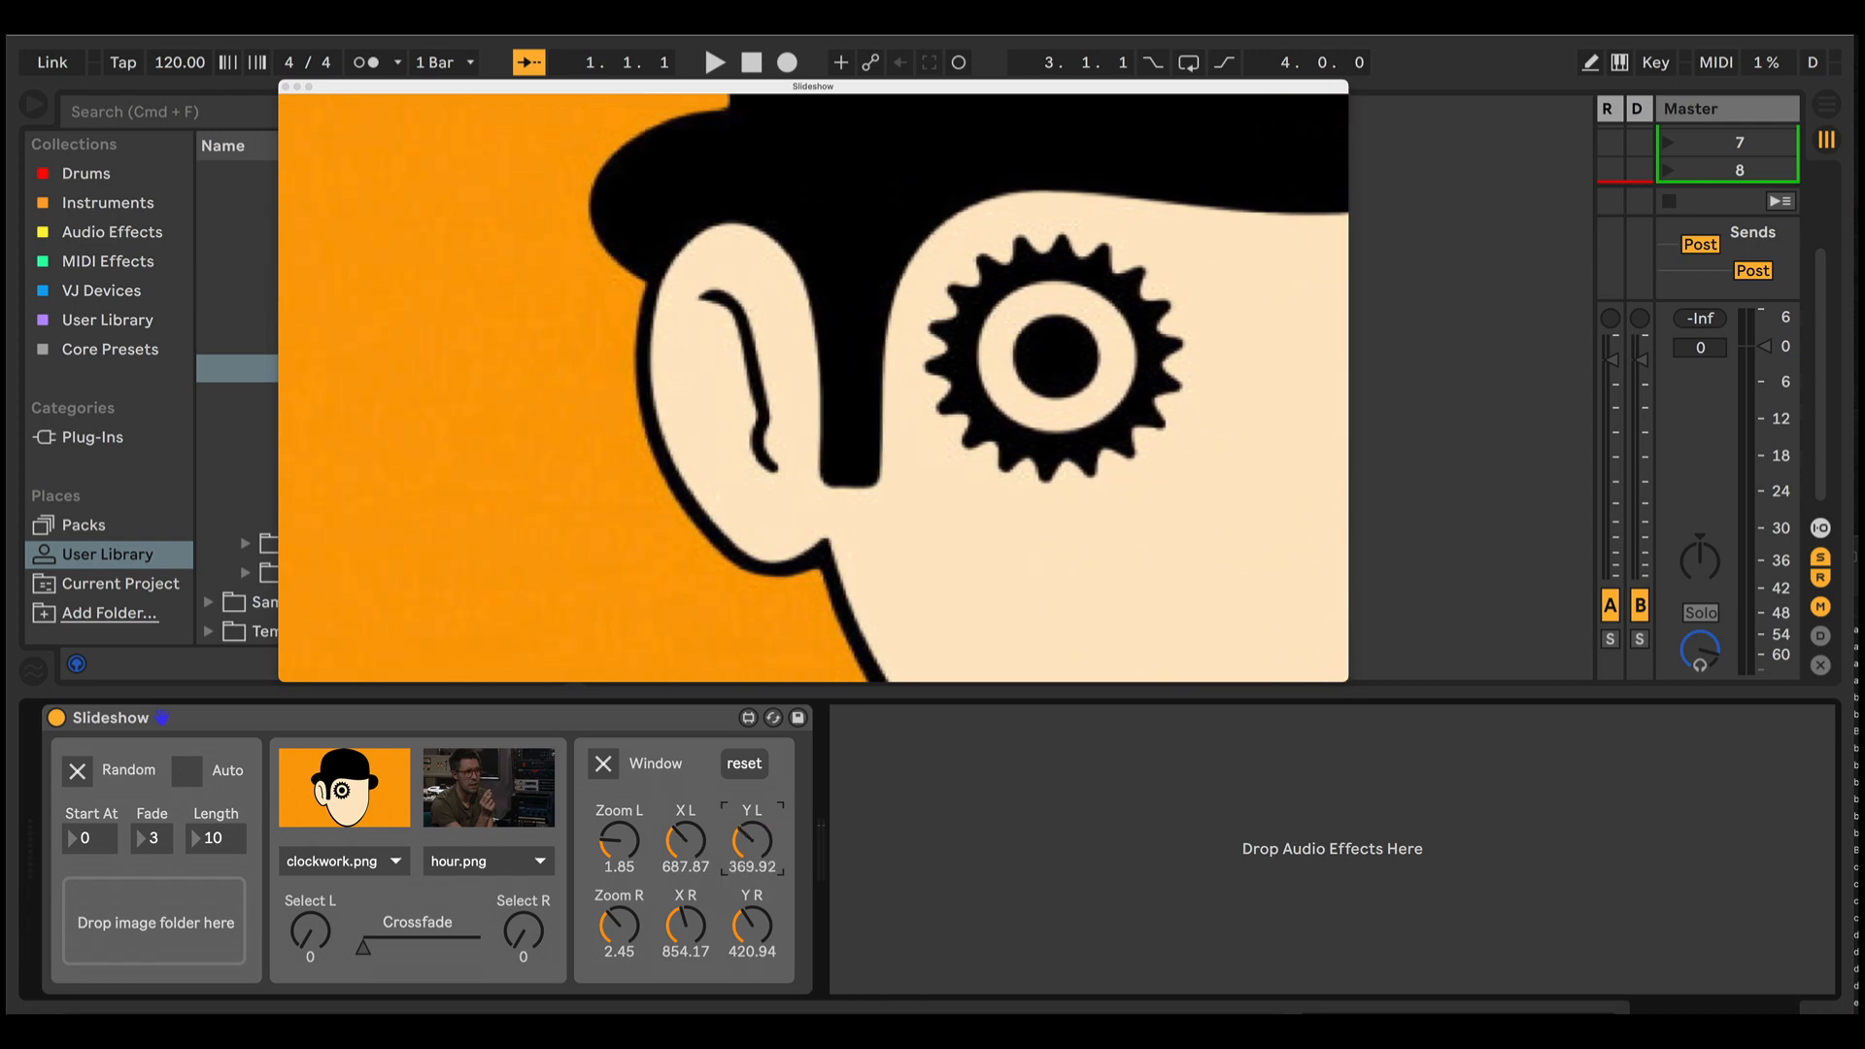
left_click_drag(751, 836, 751, 821)
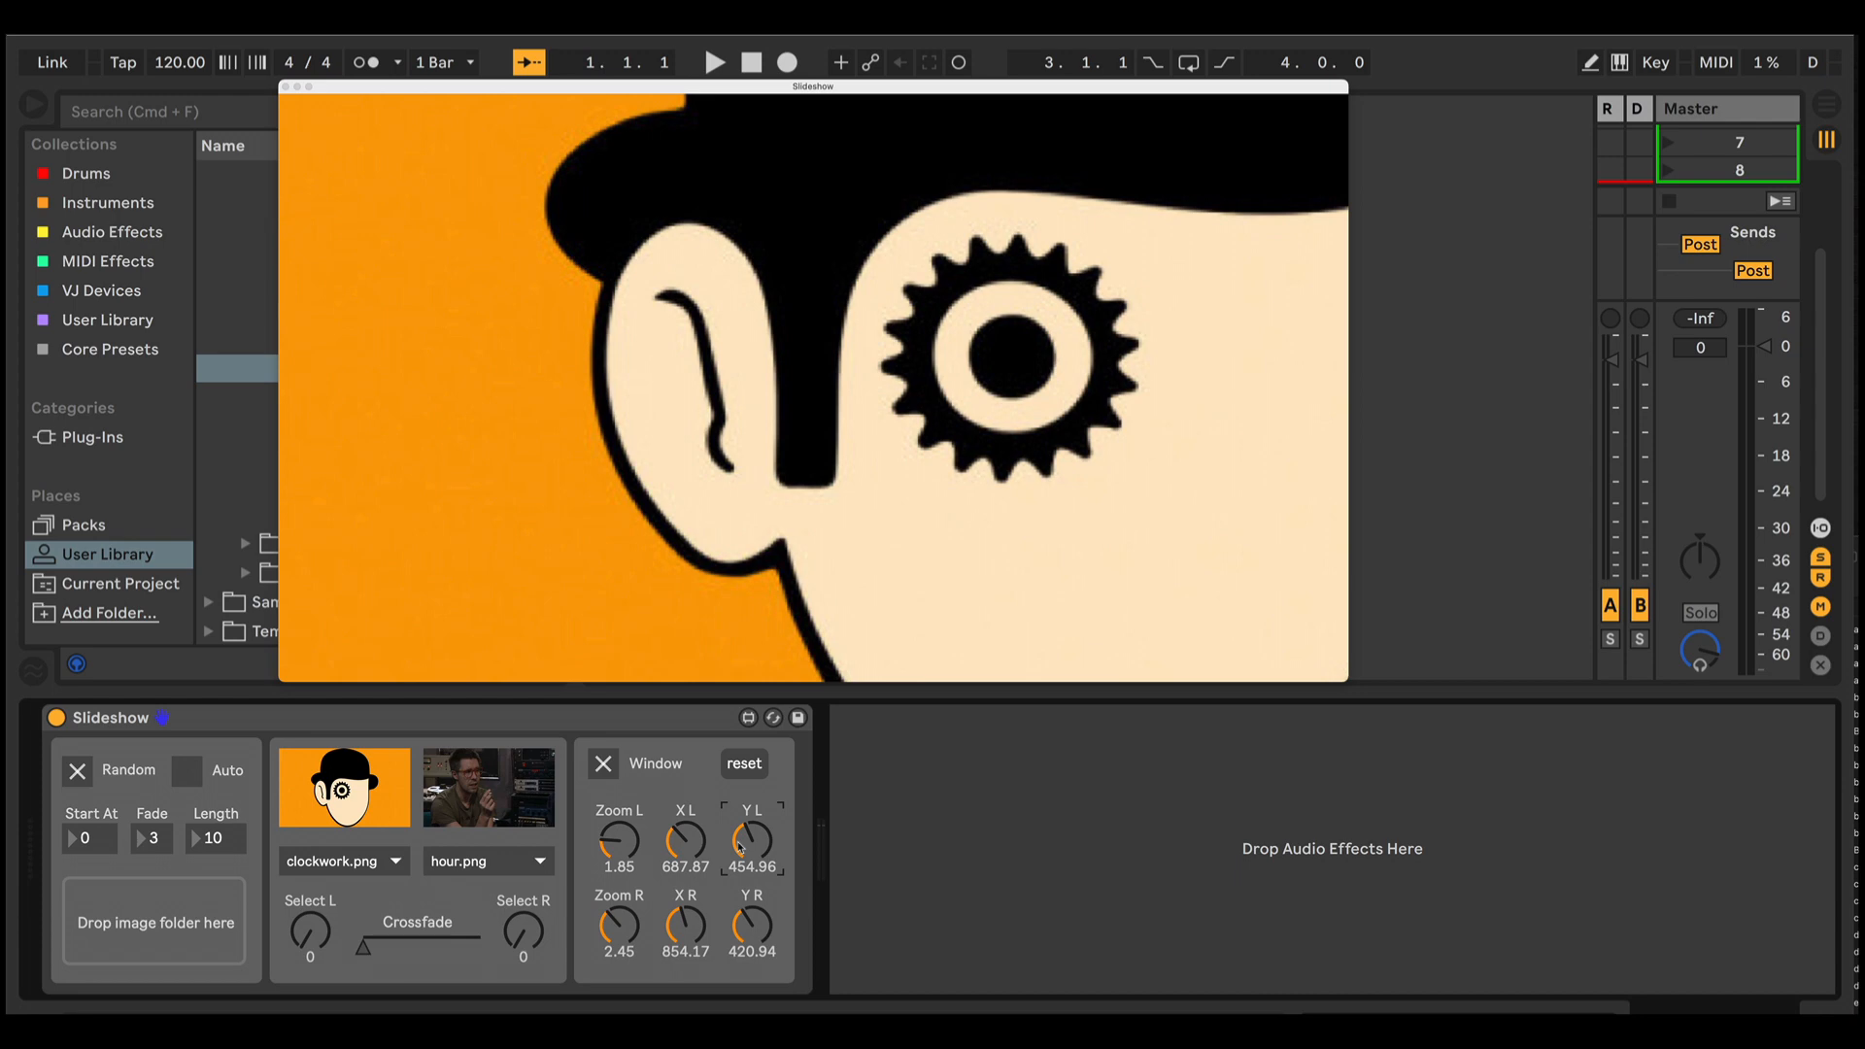
mouse_move(847, 834)
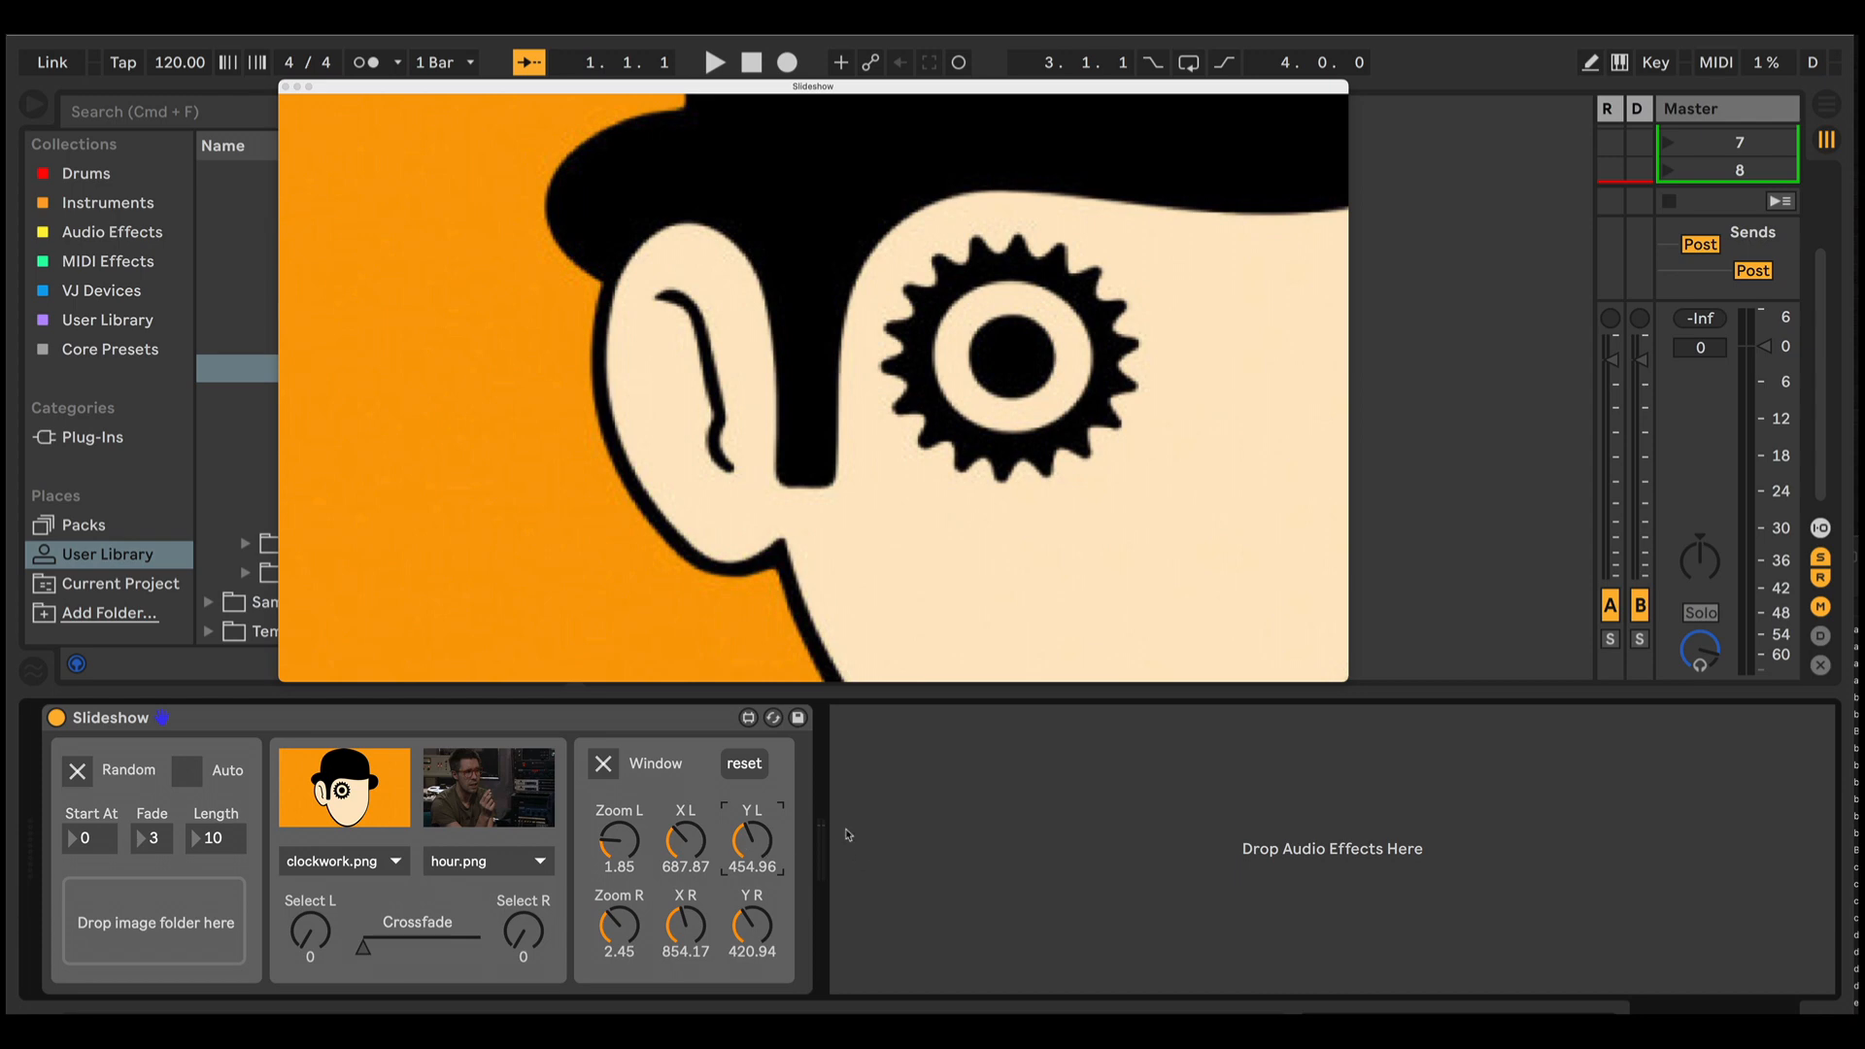
mouse_move(1199, 809)
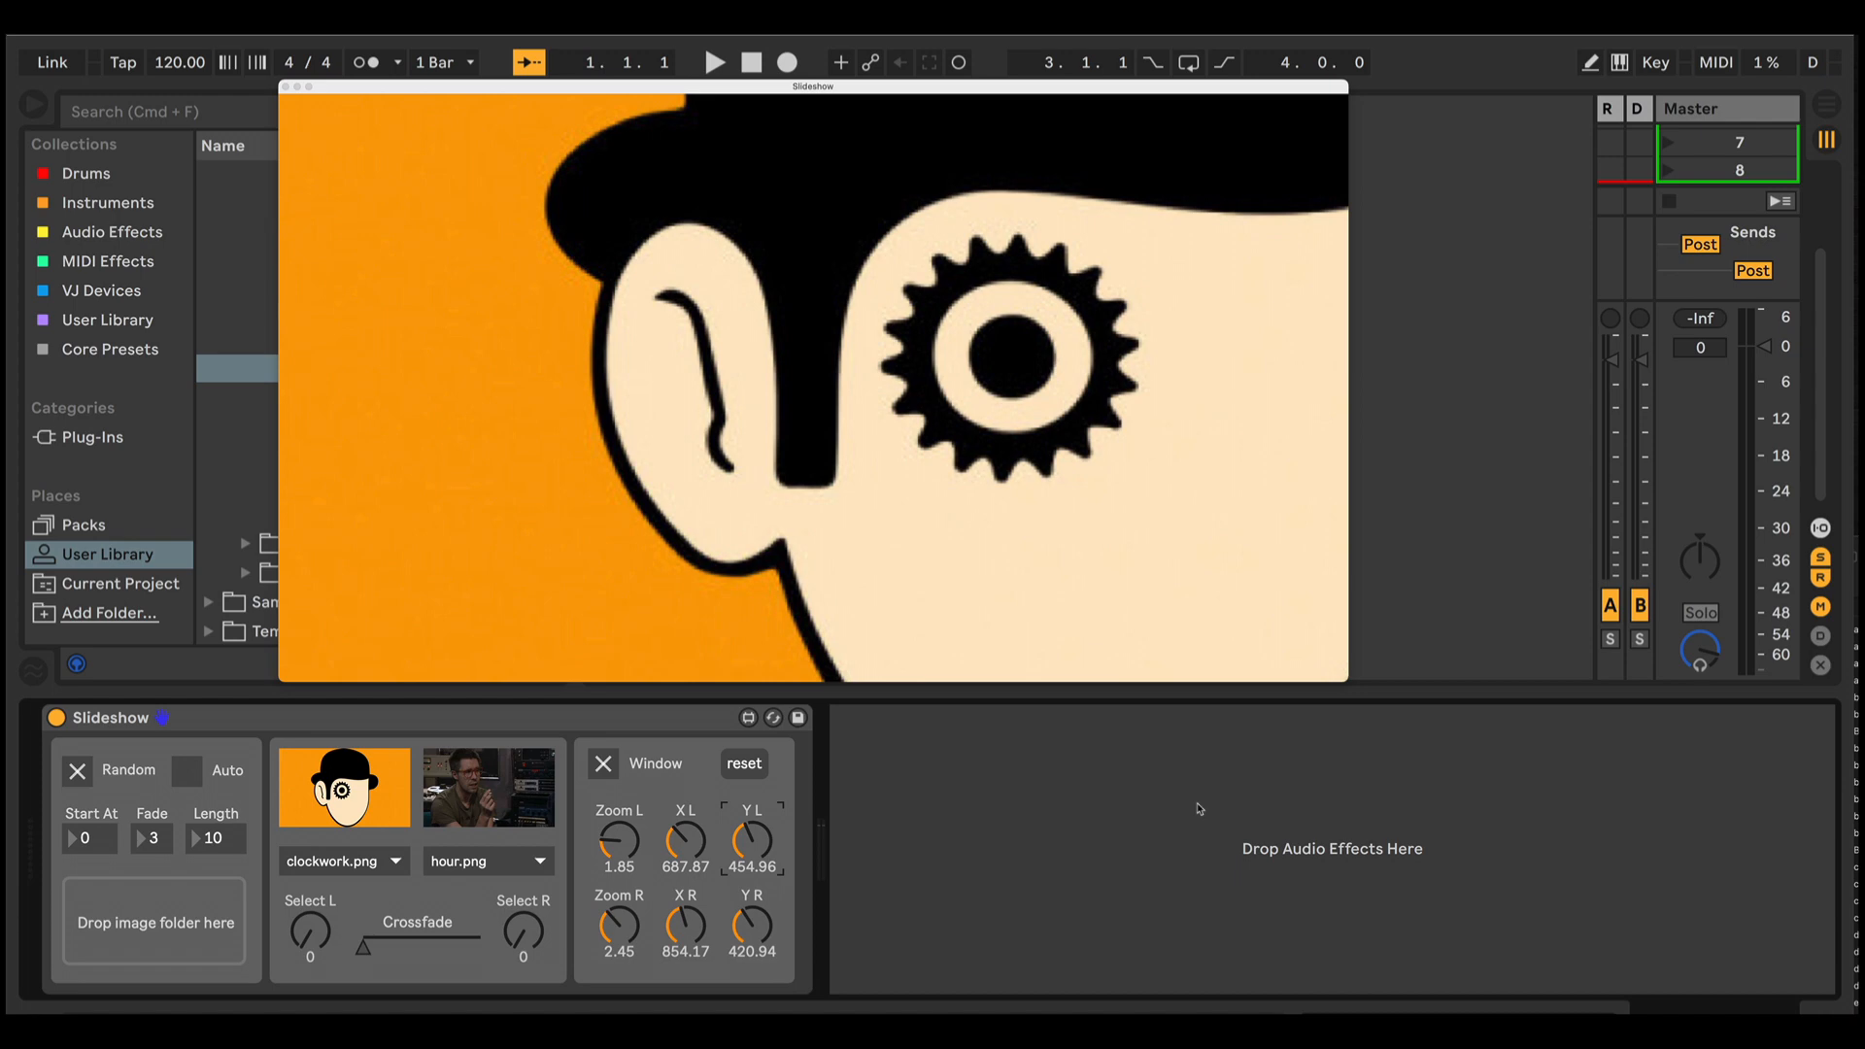